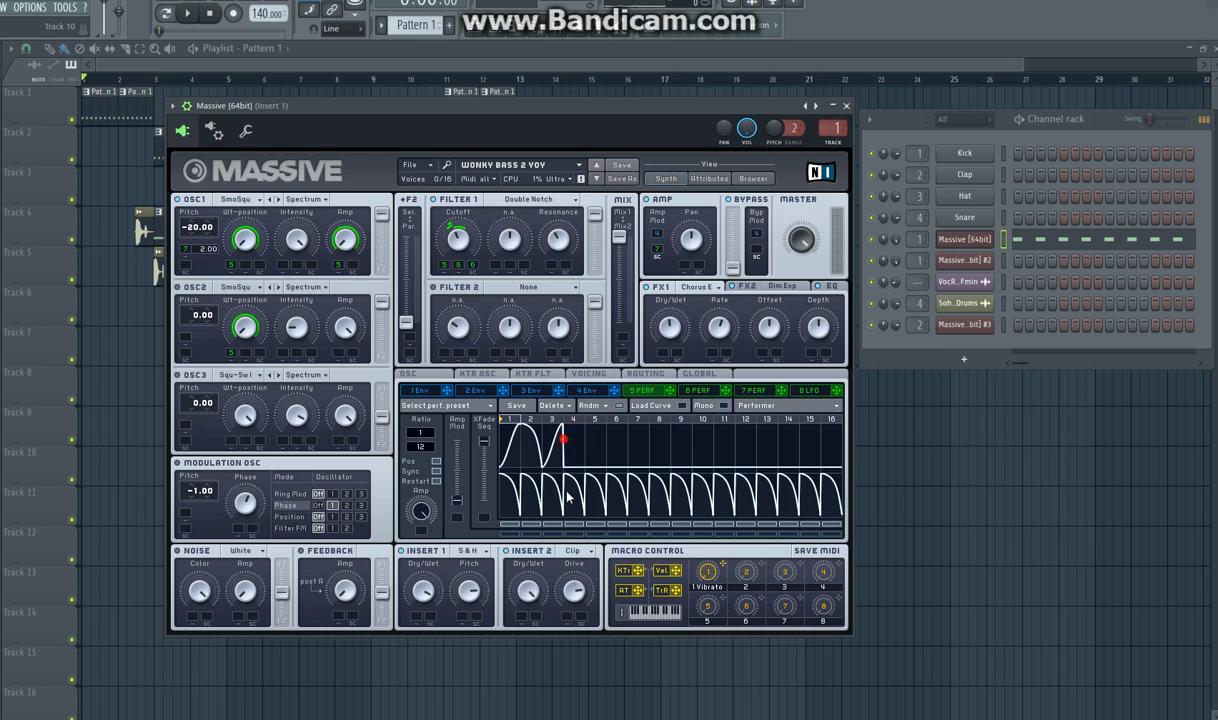
- Reshape the 6 PERF sequence into a sharp spike across its first two steps
{"action": "left_click", "coordinate": [187, 12]}
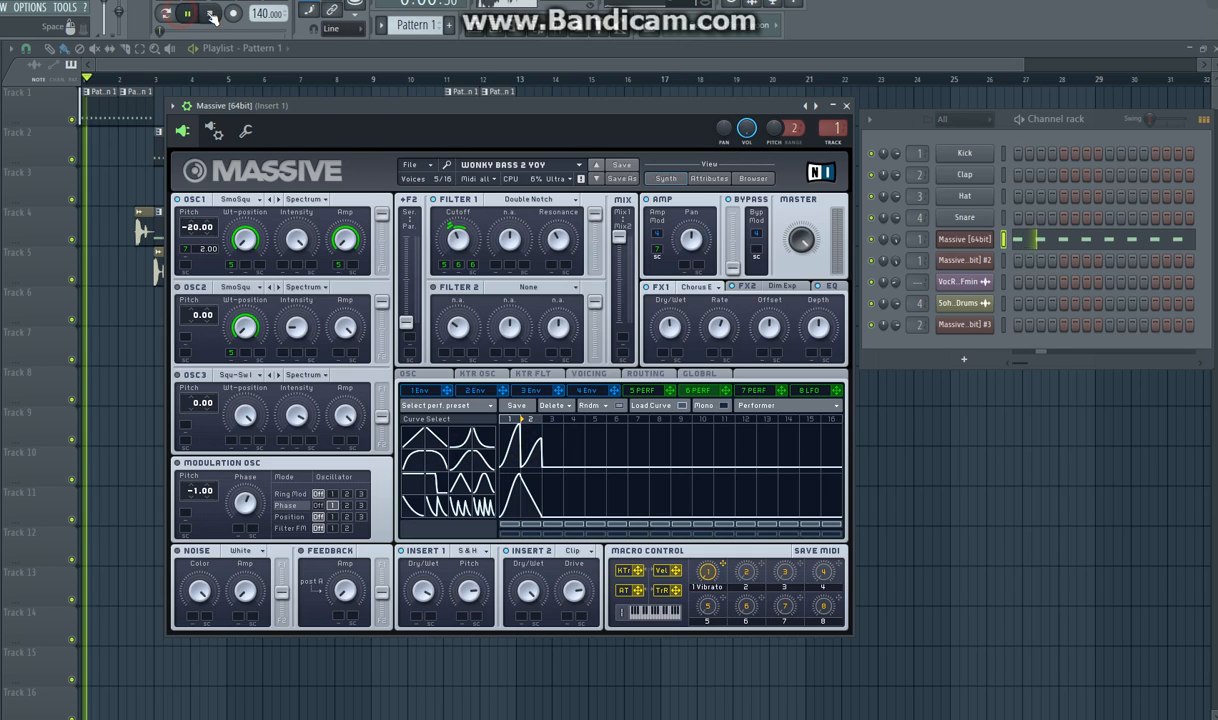